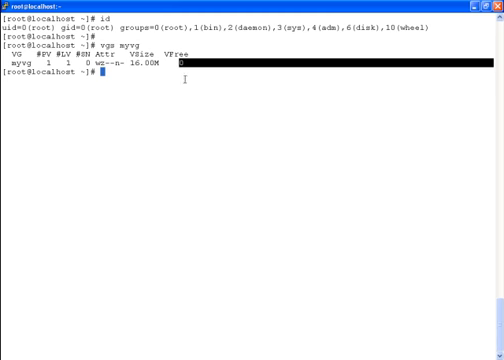
Show the detailed report for myvg with vgdisplay -v myvg and scroll through it.
key(Return)
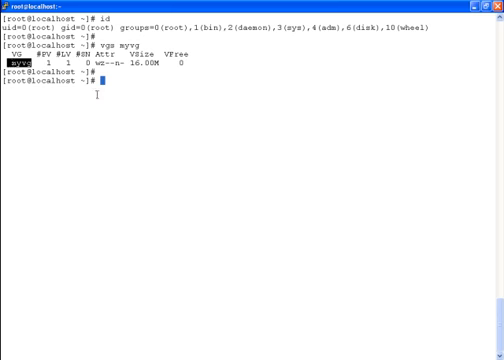
text(vgdisplay -v myvg)
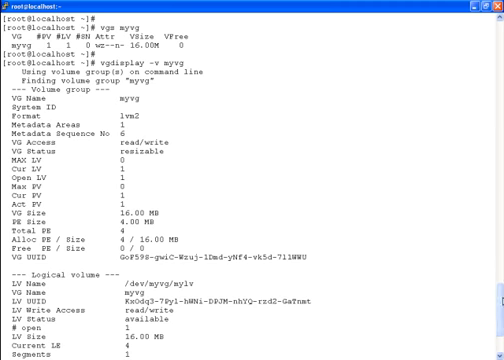
scroll(down, 3)
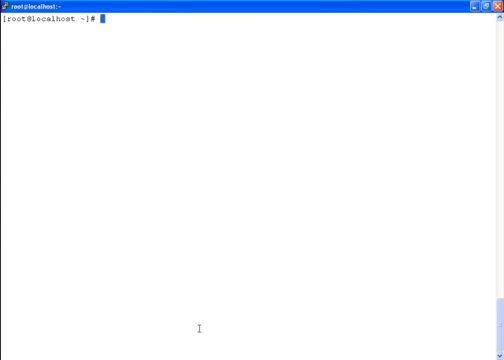
List the partition table of /dev/sdb with fdisk -l, showing three Linux LVM partitions.
text(fdisk)
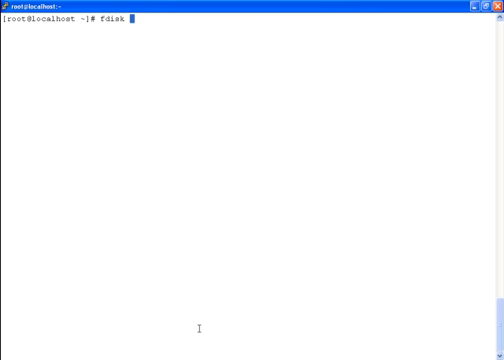
text(-l /dev)
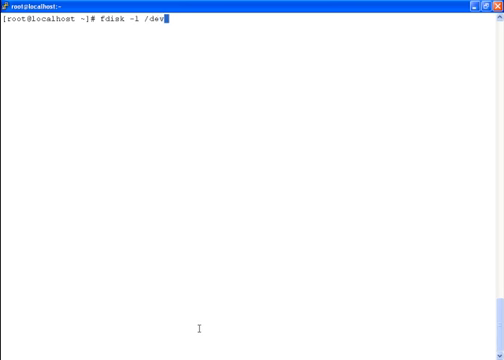
text(sdb)
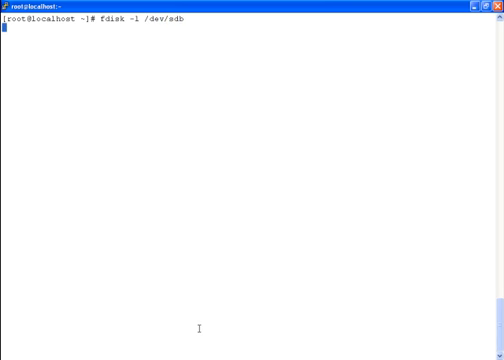
key(Return)
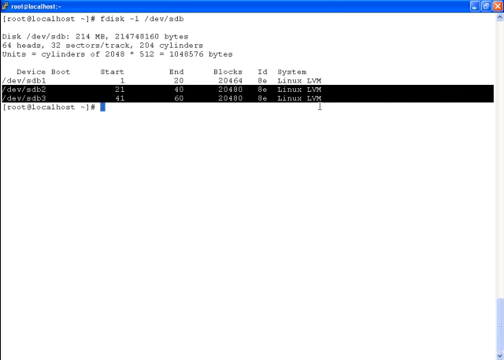
List the physical volumes with pvs, showing sdb2 and sdb3 in no volume group.
text(pv)
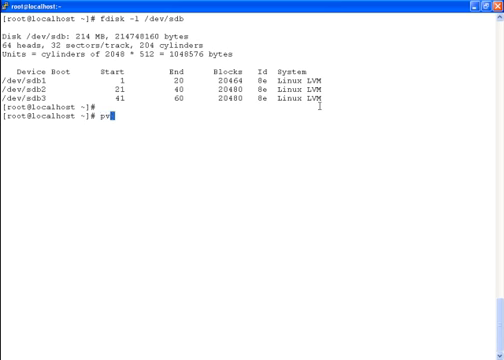
text(s)
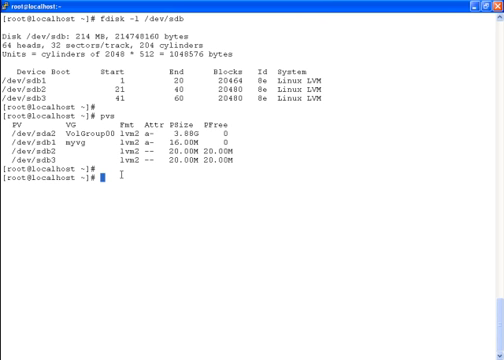
Extend myvg with vgextend myvg /dev/sdb1 /dev/sdb2, then clear the terminal.
text(vgextend)
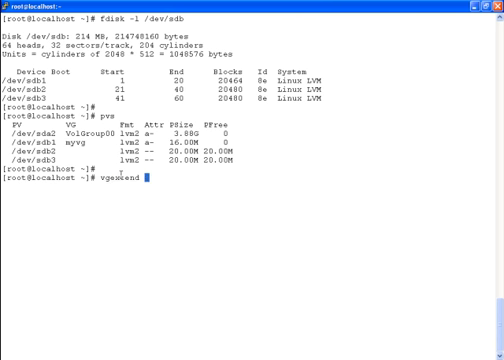
text(myvg)
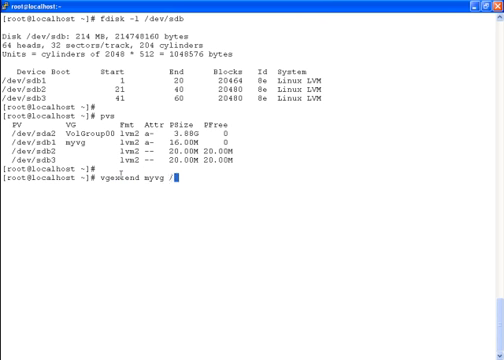
text(/dev/sdb)
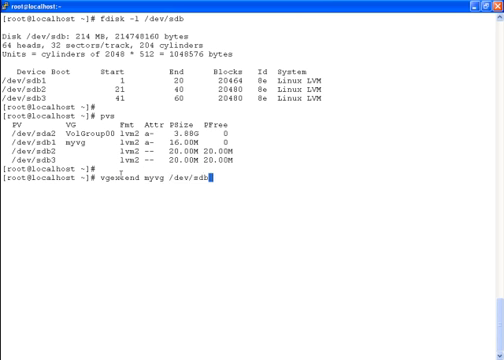
text(1 /dev/sdb2)
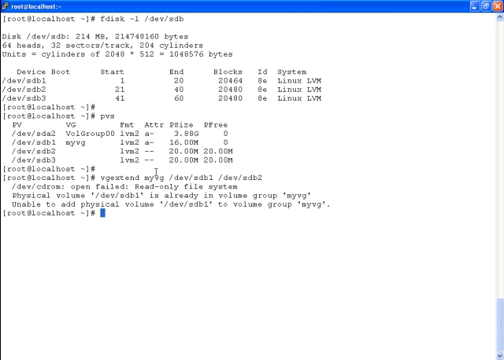
text(vgextend myvg /dev/sdb1 /dev/sdb2)
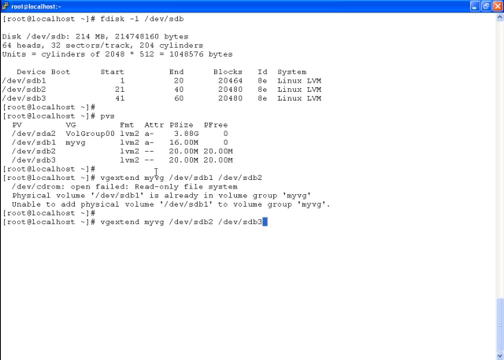
key(Return)
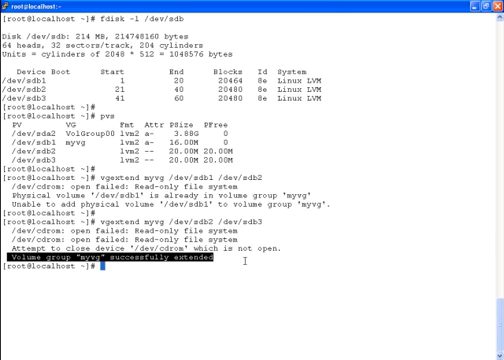
text(cl)
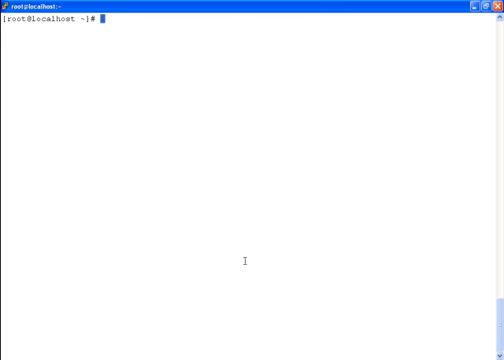
List physical volumes with pvs and myvg's summary with vgs myvg.
text(pvs)
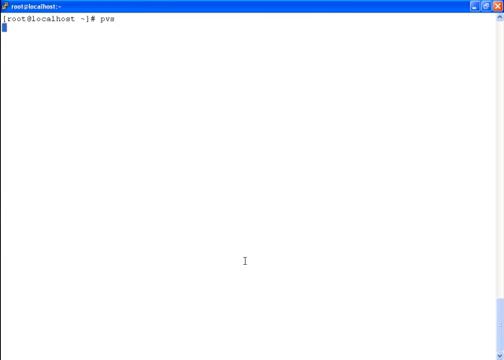
key(Return)
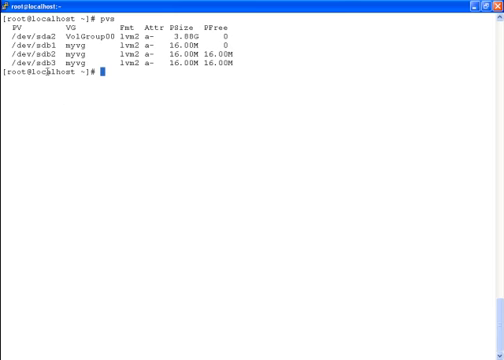
double_click(44, 62)
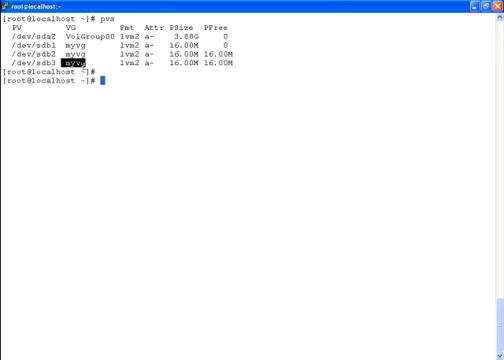
text(vgs)
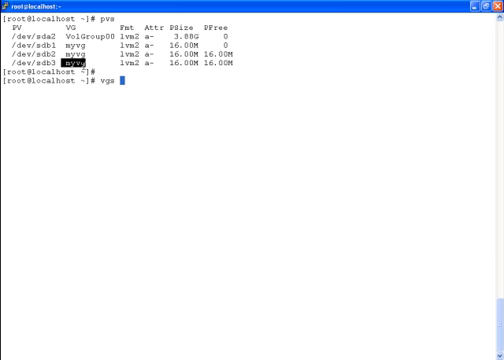
text(myvg)
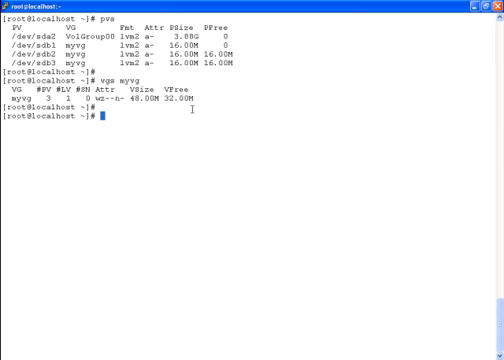
Show myvg's detailed layout with vgdisplay -v myvg, then its summary with vgs myvg again.
text(vgdispla)
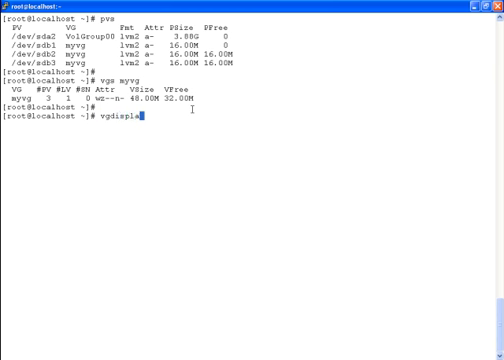
text(-v)
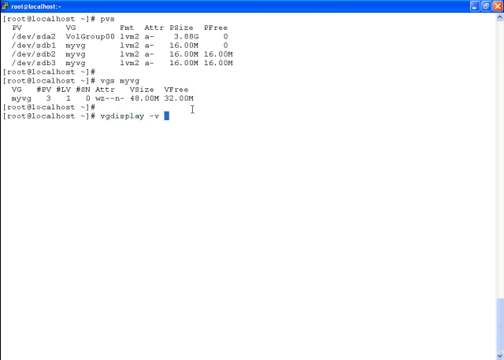
text(myvg)
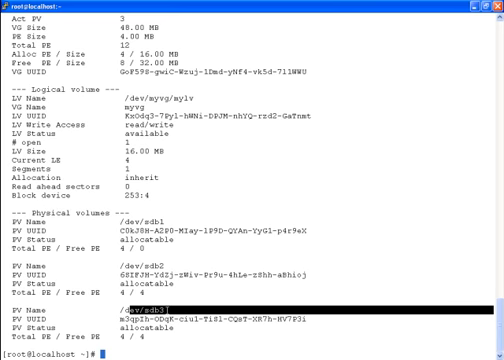
text(vgs myvg)
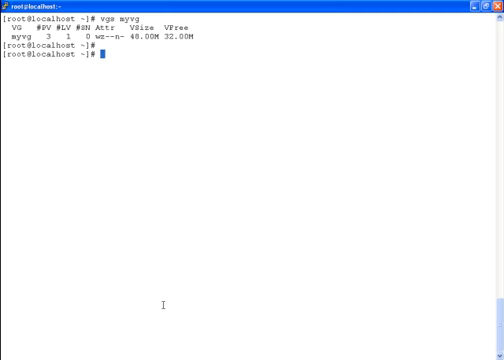
mouse_move(96, 70)
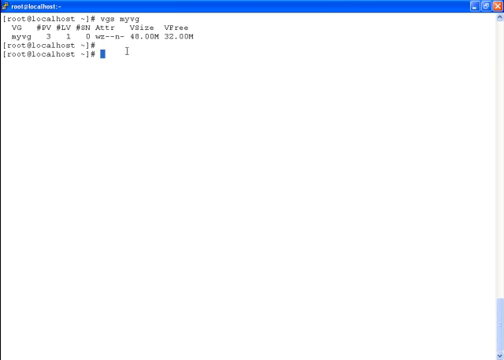
Remove /dev/sdb3 from myvg with vgreduce, then list physical volumes with pvs.
text(vgreduce)
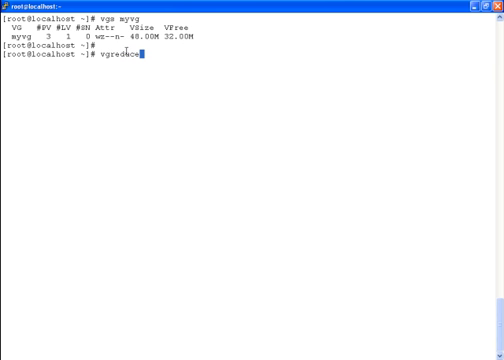
text(myvg)
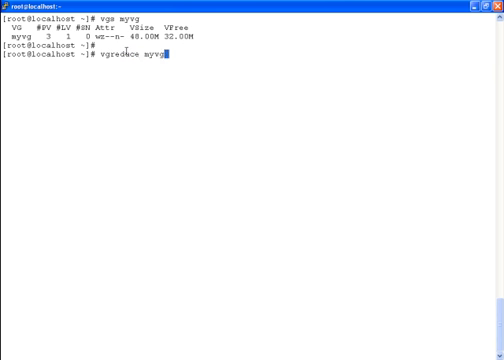
text(/dev/sdb)
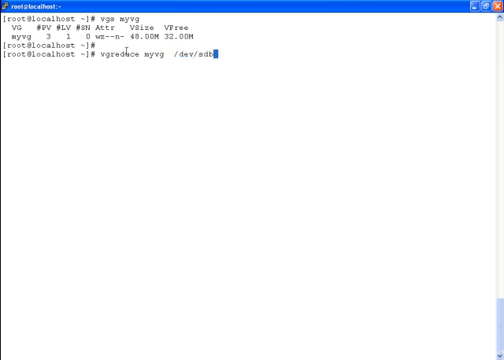
text(3)
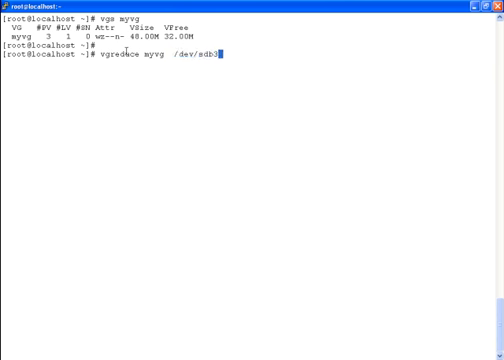
key(Return)
text(vgs myvg)
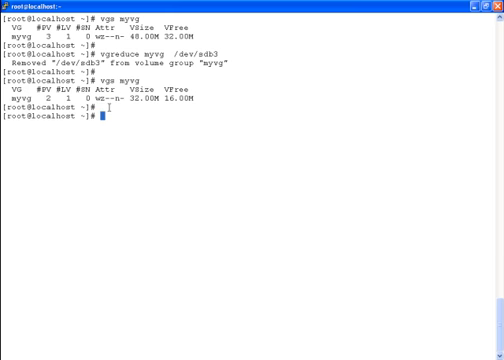
text(pvs)
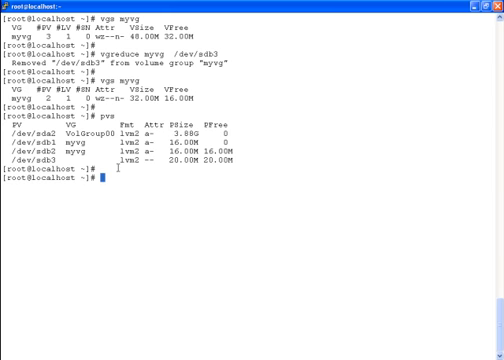
Run vgs and vgdisplay -v myvg to confirm /dev/sdb3 is no longer in the group.
text(vg)
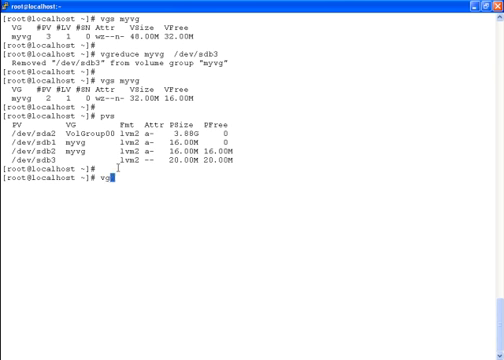
text(splay)
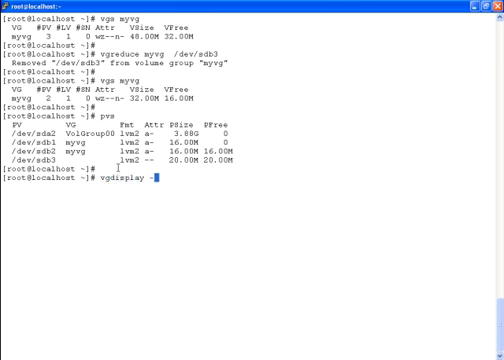
text(-v myvg)
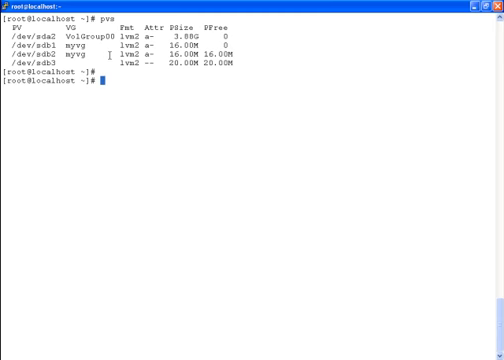
Wipe the LVM label from /dev/sdb3 with pvremove, then start pvs to verify.
text(pvremove)
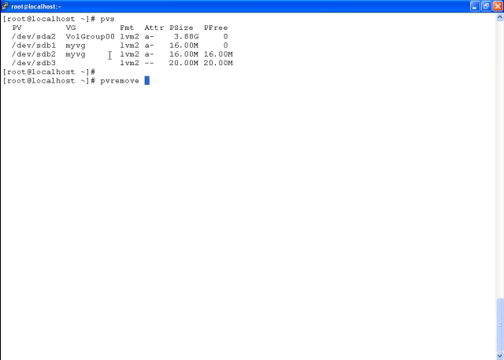
text(sd)
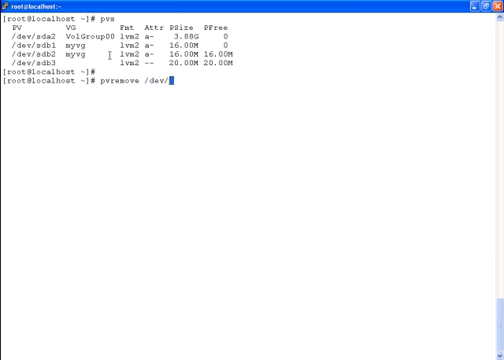
text(sdb3)
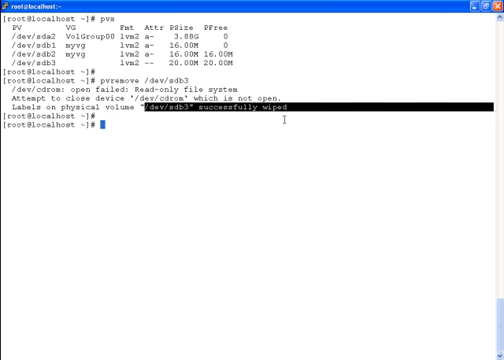
text(pvs)
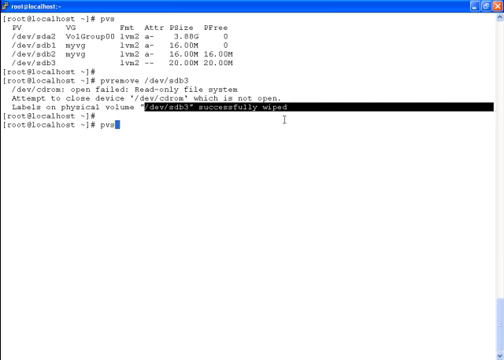